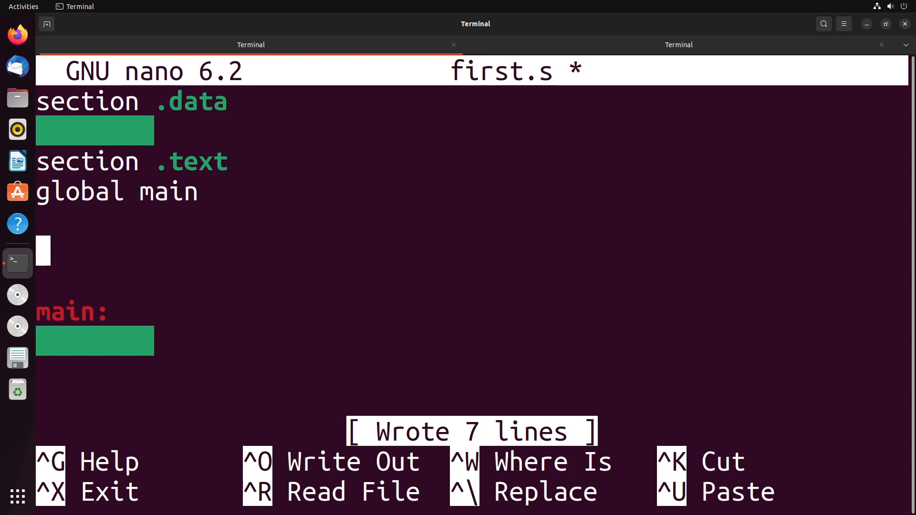
Write the addTwo: label with ADD eax,ebx and RET beneath it before main
{"action": "type", "text": "addTwo:"}
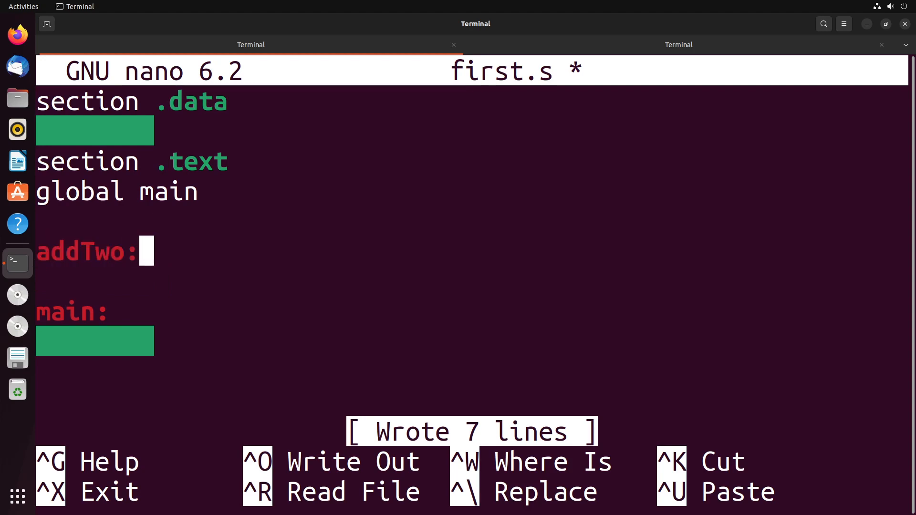
{"action": "type", "text": "ADD"}
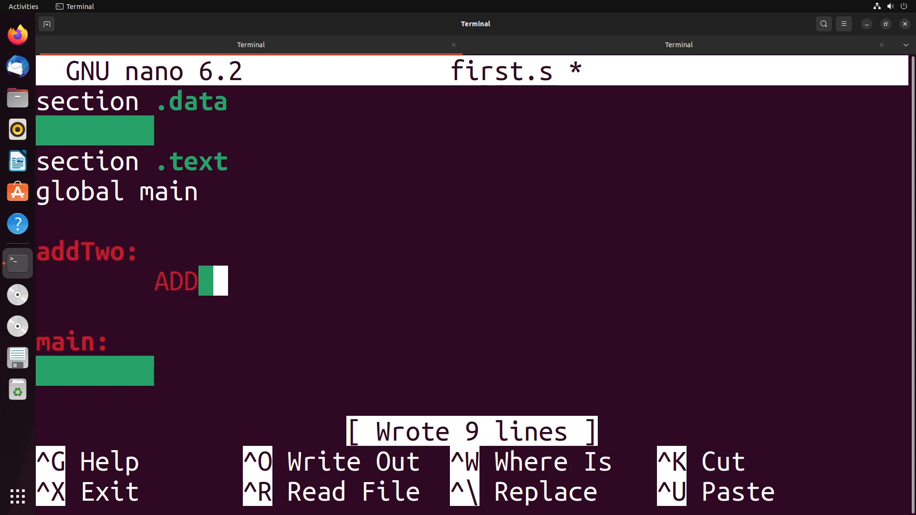
{"action": "type", "text": "eax,ebx"}
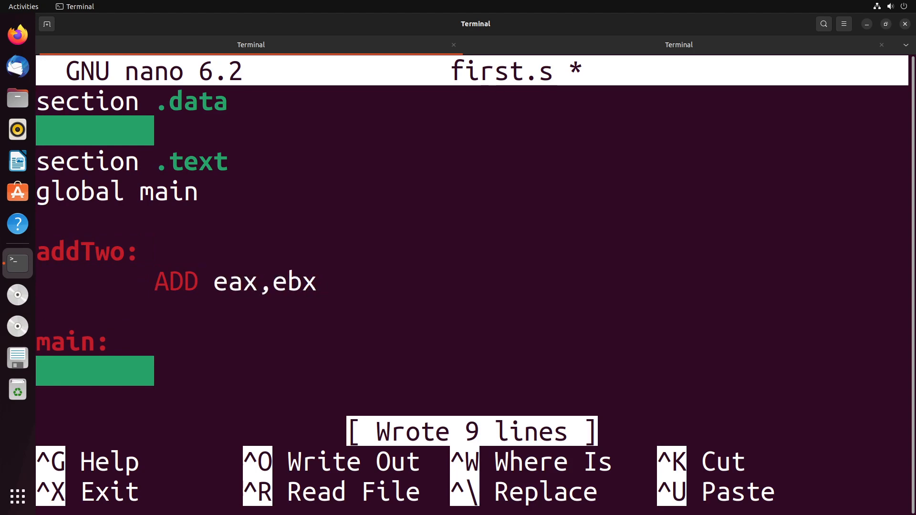
{"action": "type", "text": "RET"}
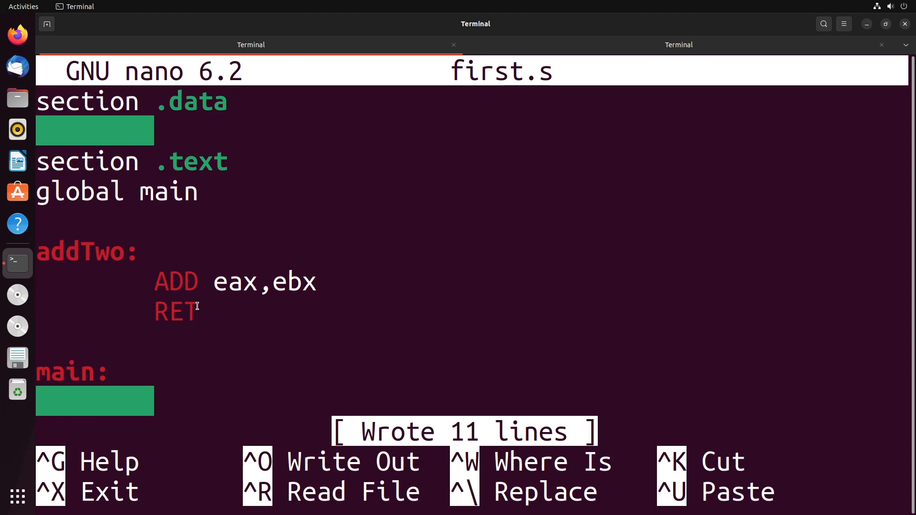
{"action": "double_click", "coordinate": [176, 311]}
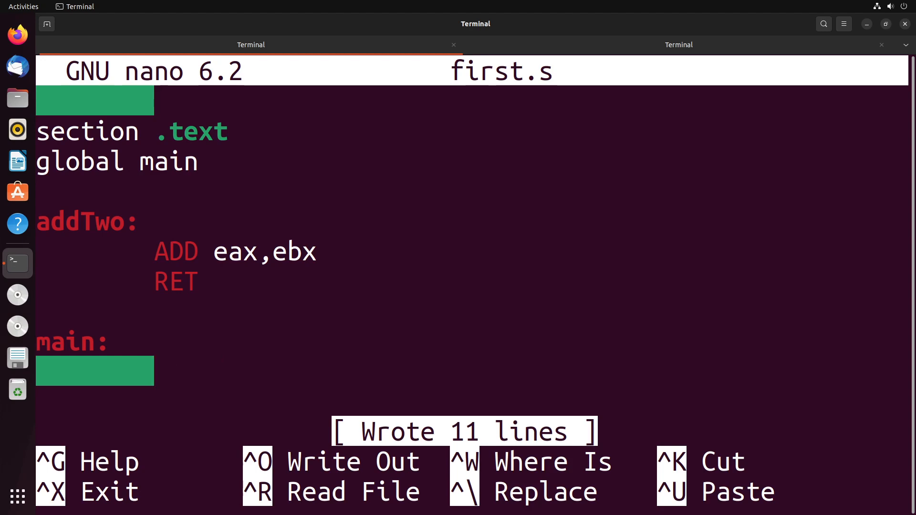
Write main as MOV eax,4, MOV ebx,1, CALL addTwo, MOV ebx,eax, MOV eax,1, INT 80h and save first.s
{"action": "type", "text": "MOV eax,4"}
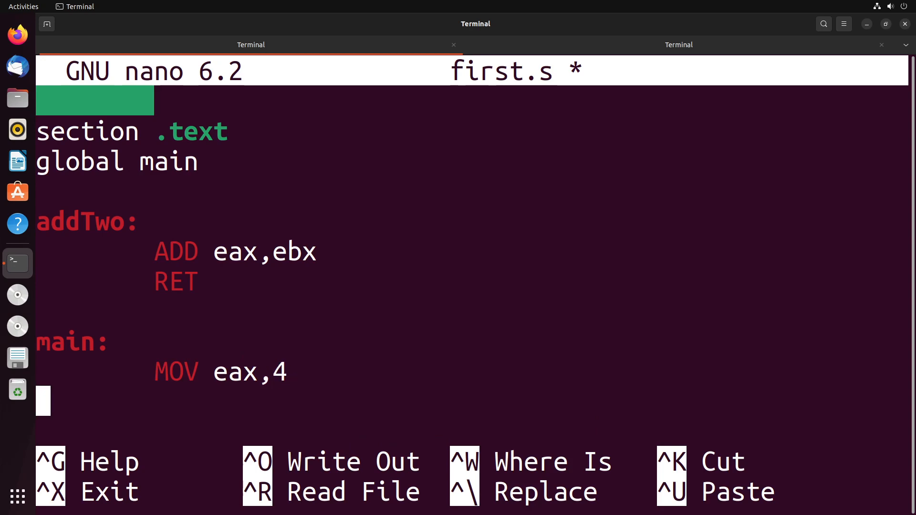
{"action": "type", "text": "MOV ebx,1"}
{"action": "type", "text": "CALL addT"}
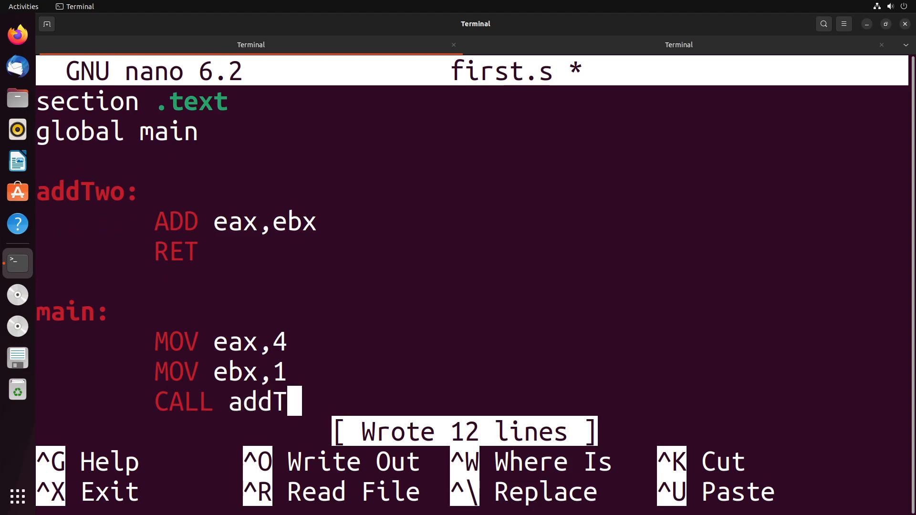
{"action": "type", "text": "wo"}
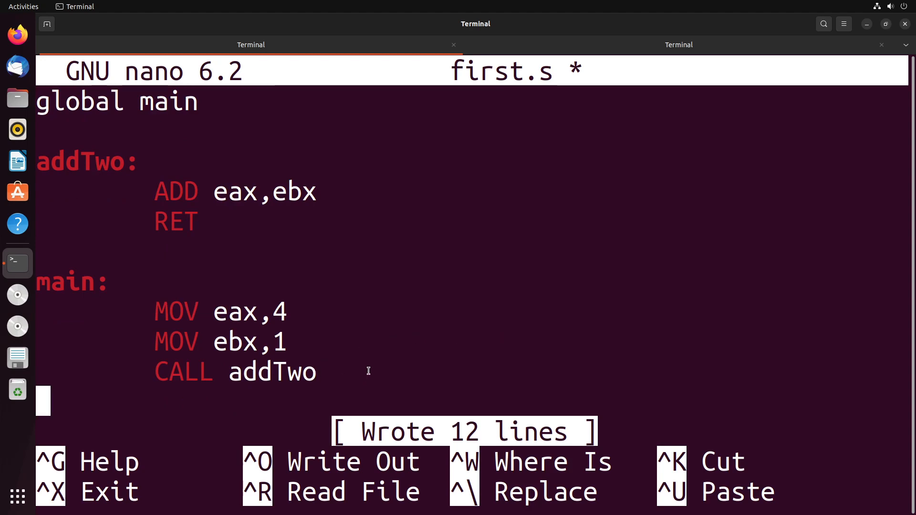
{"action": "type", "text": "MOV ebx,eax"}
{"action": "type", "text": "MOV eax,1"}
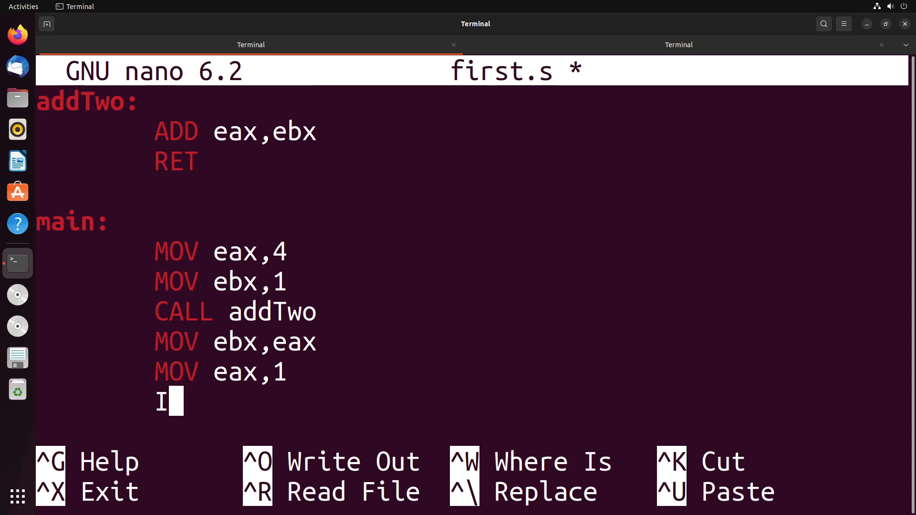
{"action": "type", "text": "NT 80h"}
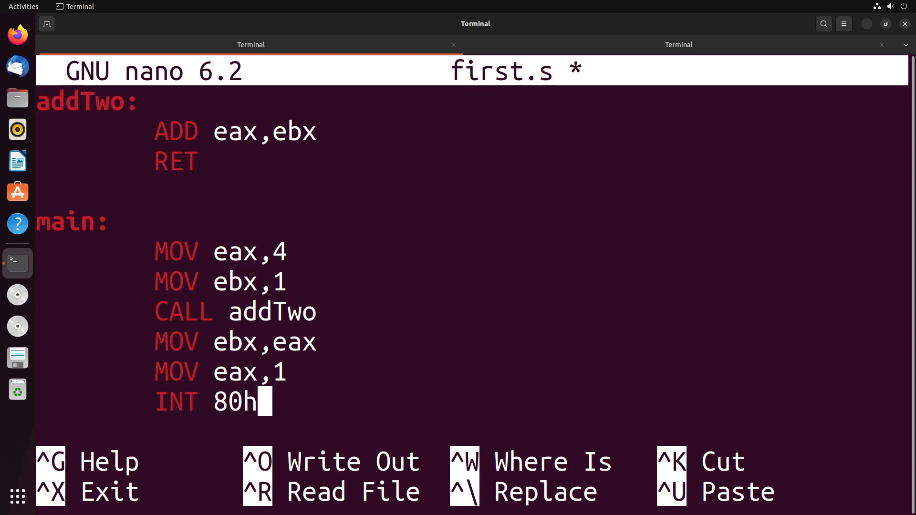
{"action": "key", "text": "ctrl+o"}
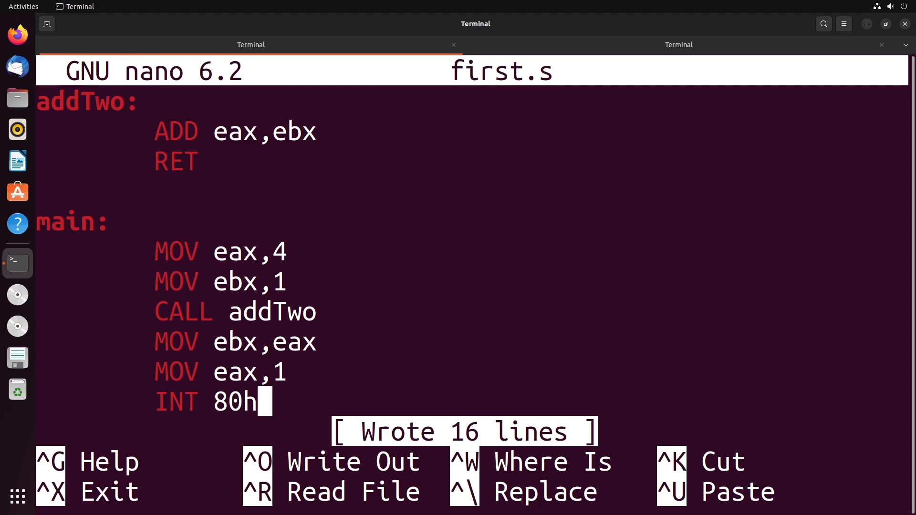
{"action": "mouse_move", "coordinate": [669, 88]}
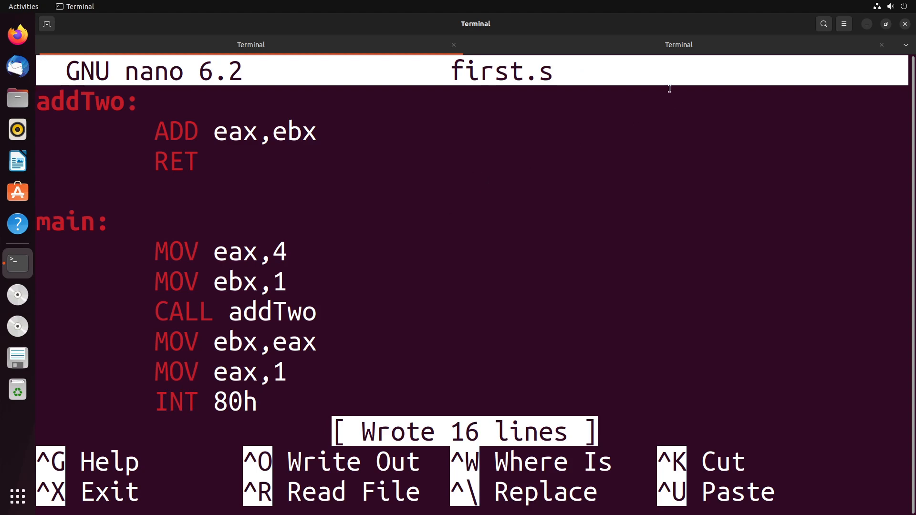
In the other terminal, assemble first.s with nasm, relink into first, and load it with gdb first
{"action": "left_click", "coordinate": [679, 44]}
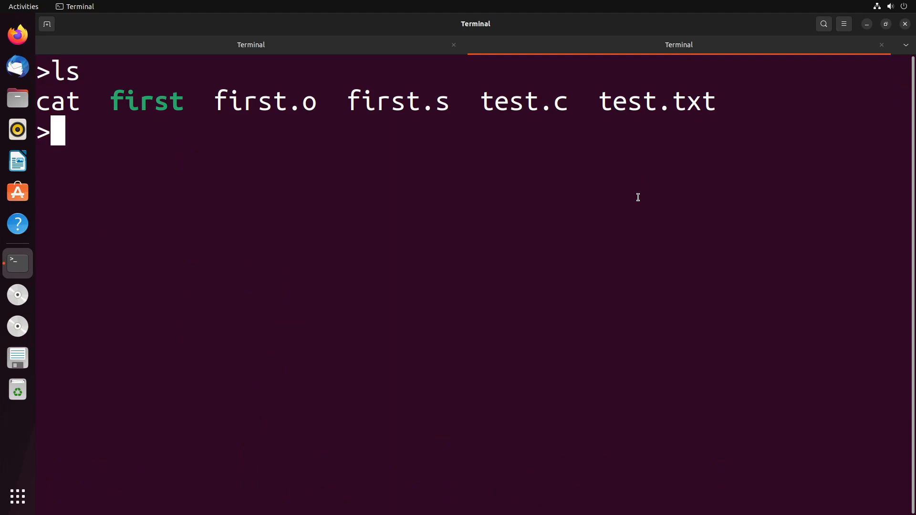
{"action": "type", "text": "nasm -f elf -o first.o first.s"}
{"action": "type", "text": "gcc -no-pie -m32 first.o -o first"}
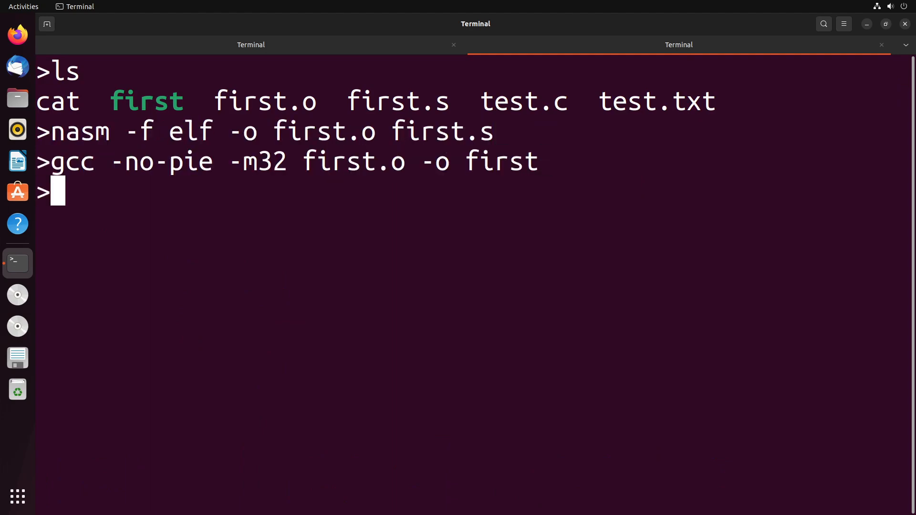
{"action": "type", "text": "gdb first"}
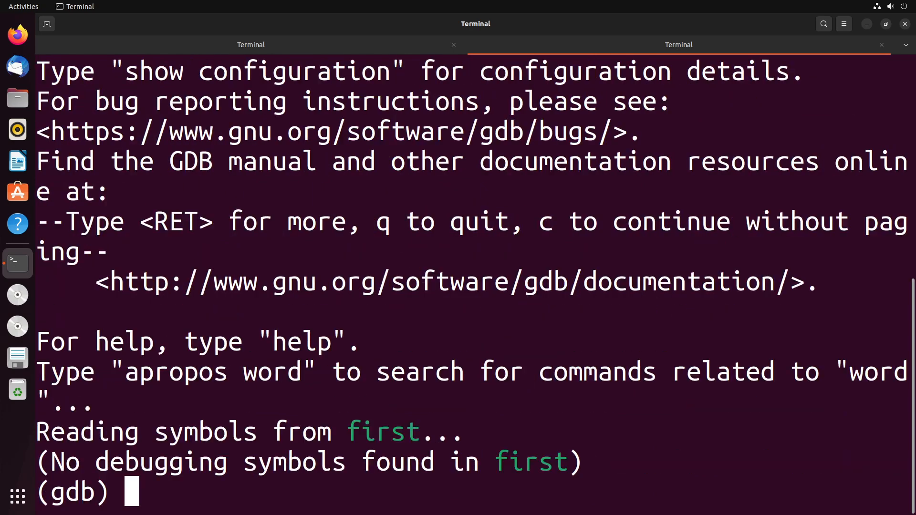
{"action": "type", "text": "layo"}
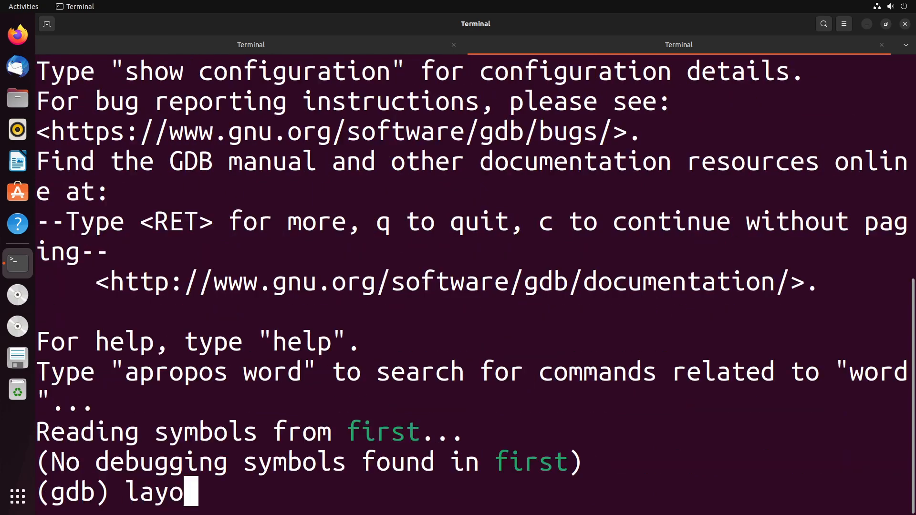
Show the disassembly layout in GDB and set a breakpoint on main
{"action": "type", "text": "ut"}
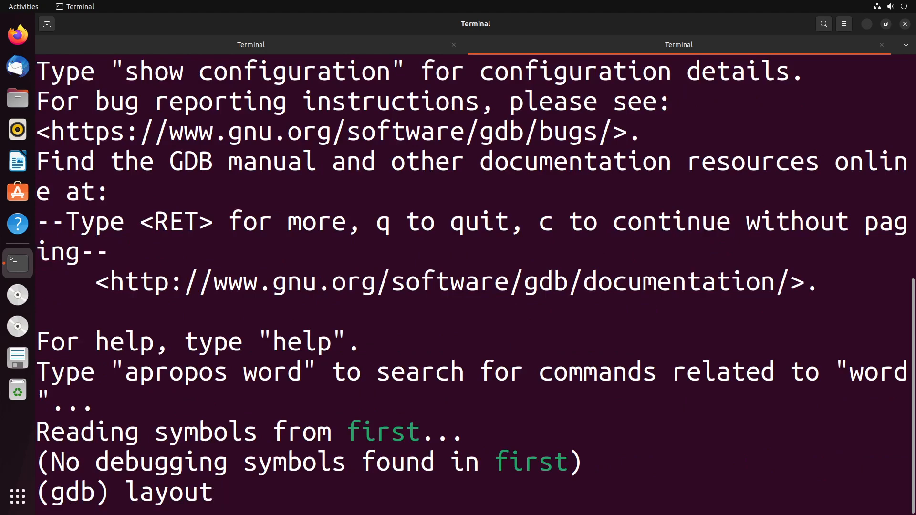
{"action": "key", "text": "Return"}
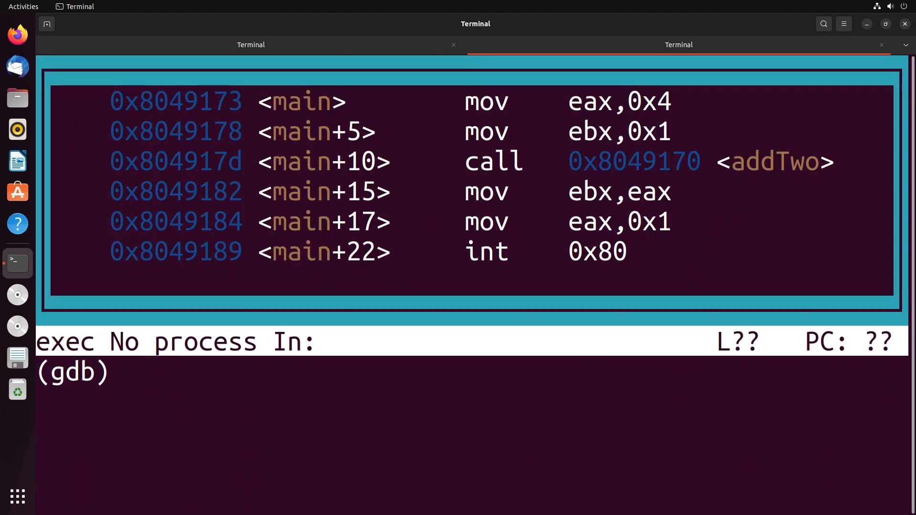
{"action": "type", "text": "break main"}
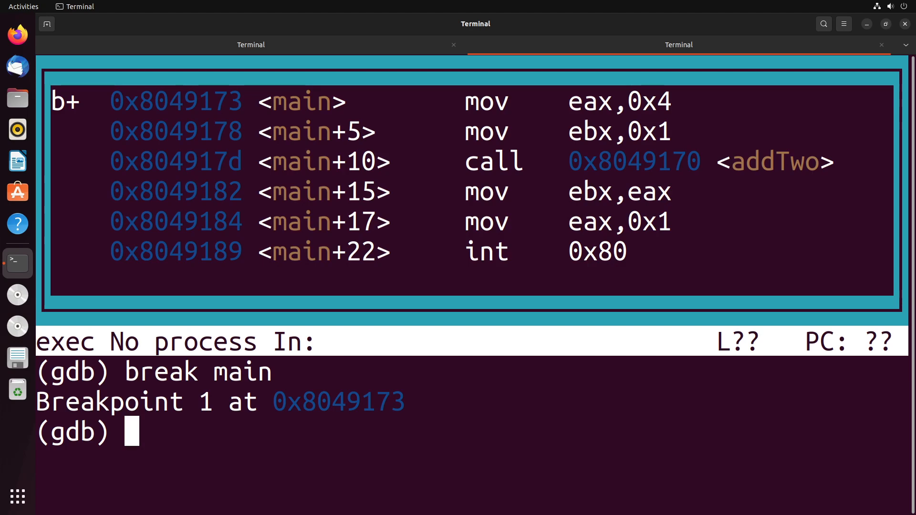
Run to the main breakpoint and stepi repeatedly until execution enters addTwo
{"action": "type", "text": "run"}
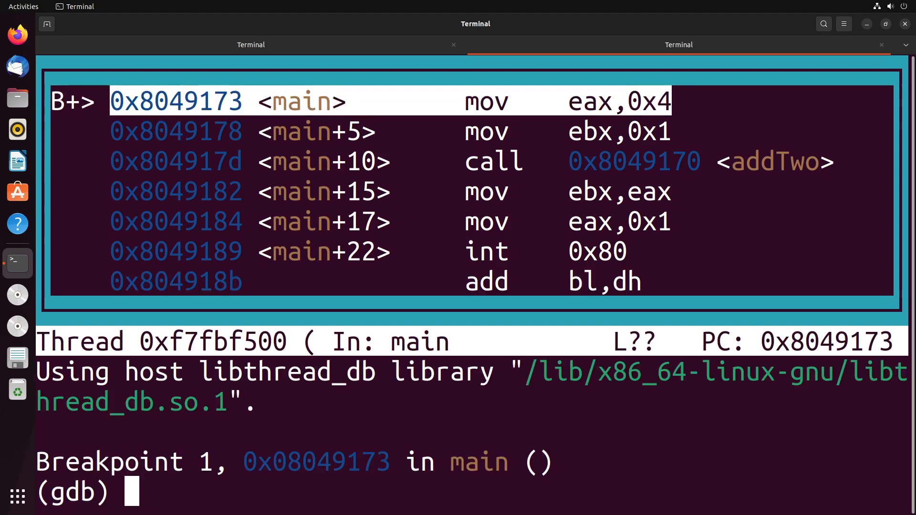
{"action": "type", "text": "stepi"}
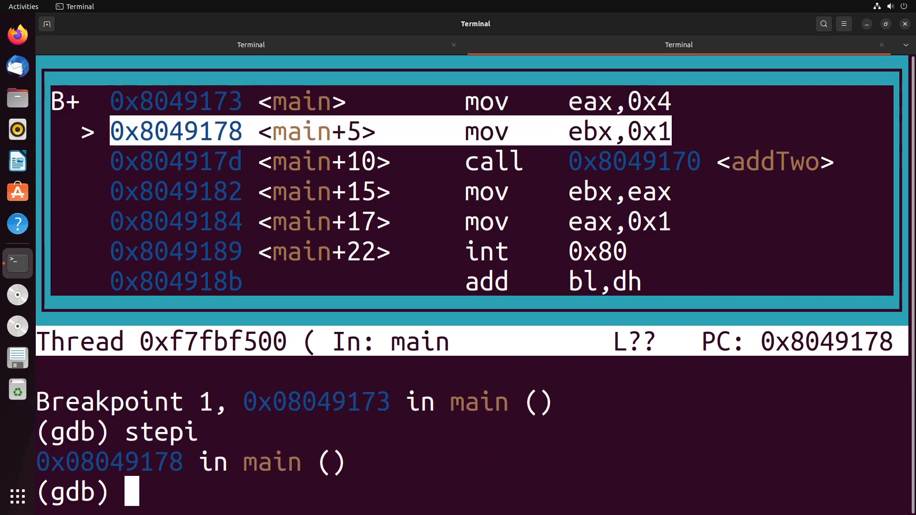
{"action": "type", "text": "stepi"}
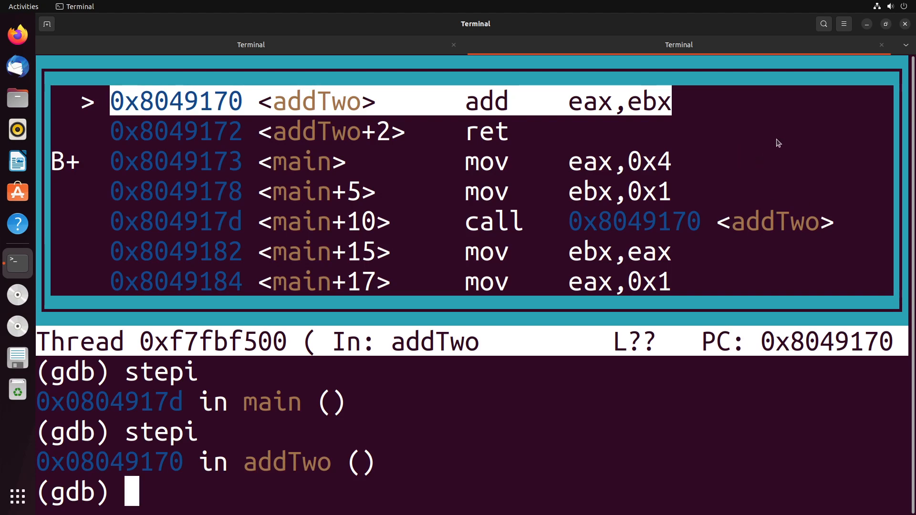
Read the stack pointer with info register esp, showing 0xffffd1b8
{"action": "type", "text": "x/x"}
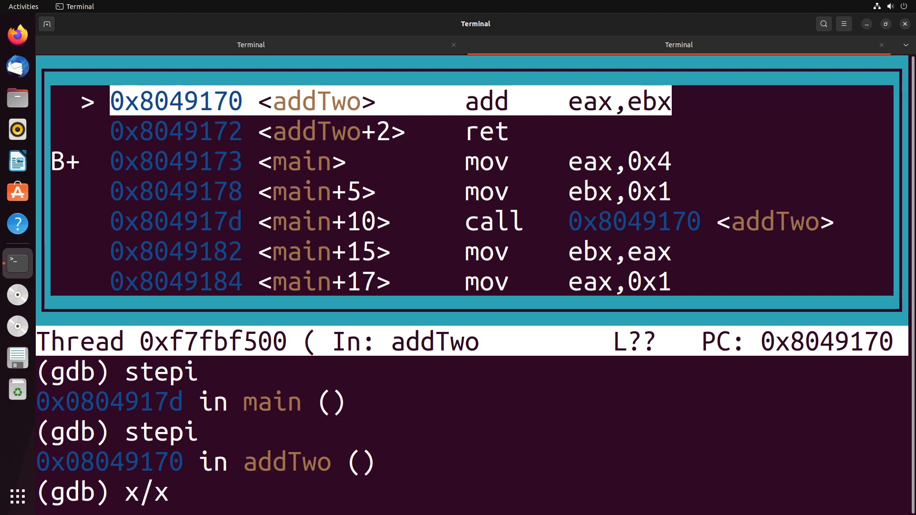
{"action": "type", "text": "eso"}
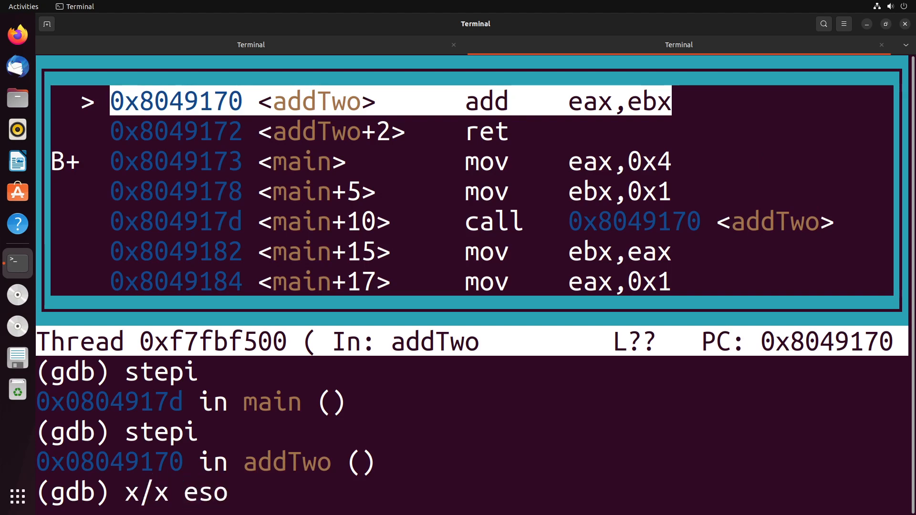
{"action": "type", "text": "p"}
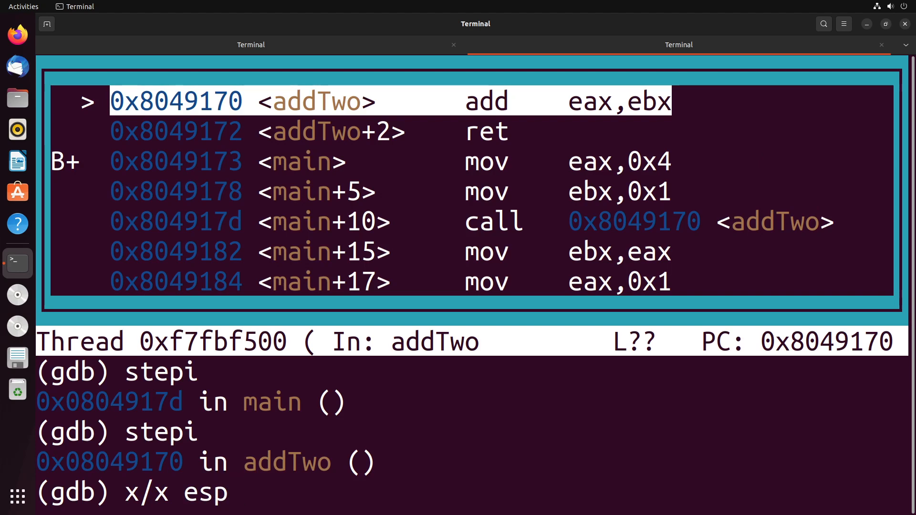
{"action": "key", "text": "BackSpace"}
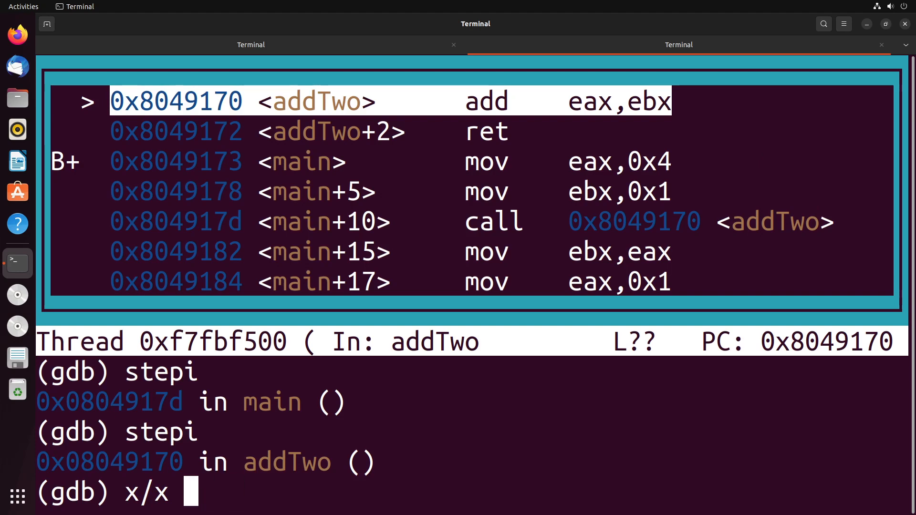
{"action": "type", "text": "info register esp"}
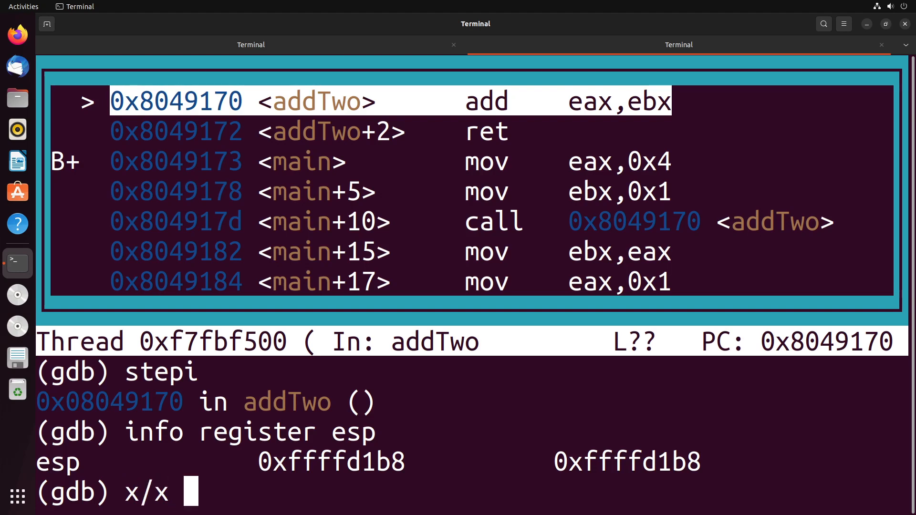
Examine memory at 0xffffd1b8 with x/x, revealing return address 0x08049182
{"action": "type", "text": "0x0"}
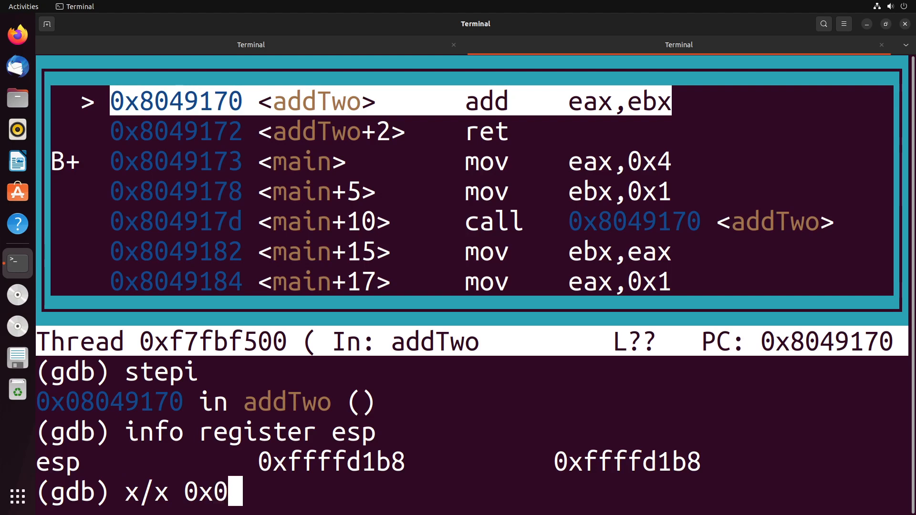
{"action": "type", "text": "ffff"}
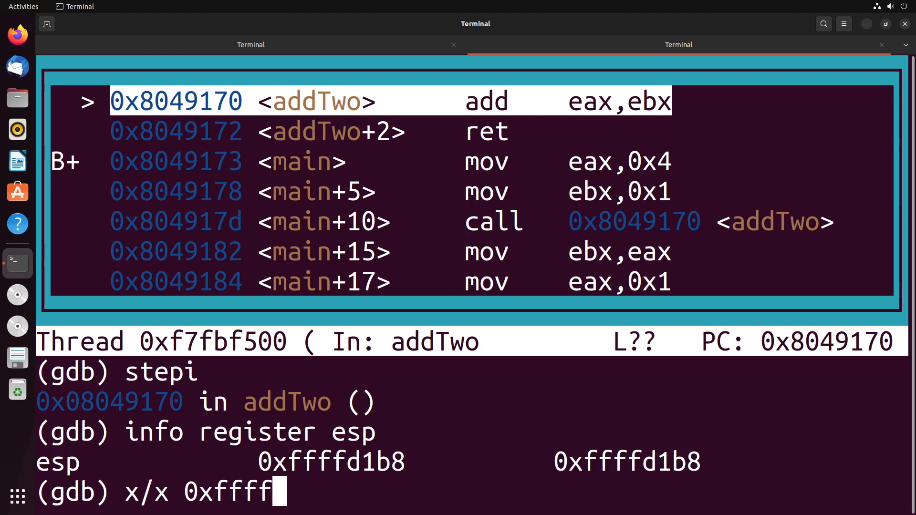
{"action": "key", "text": "Return"}
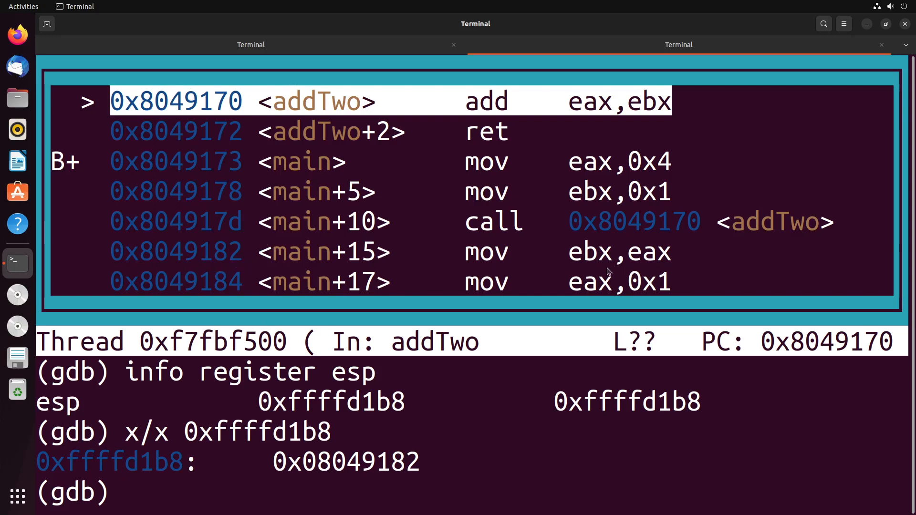
{"action": "mouse_move", "coordinate": [474, 146]}
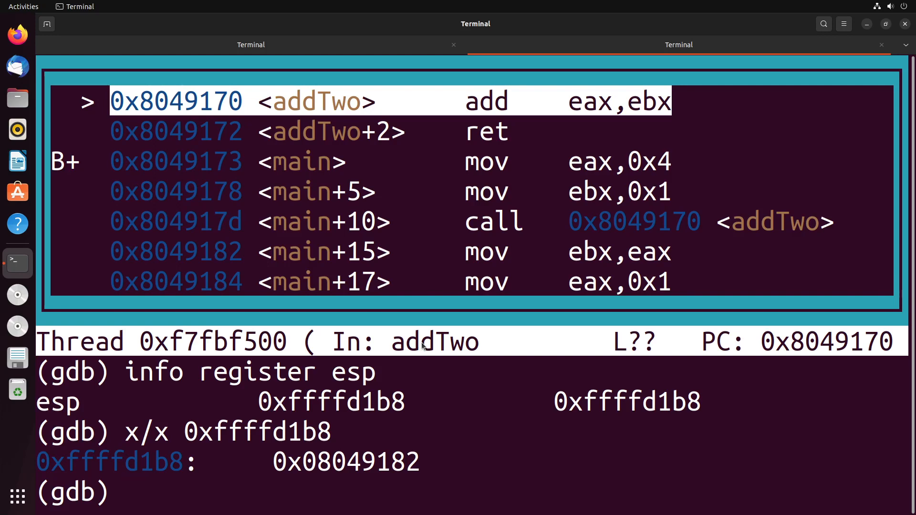
Stepi twice through addTwo so ret returns execution to main at 0x08049182
{"action": "type", "text": "stepi"}
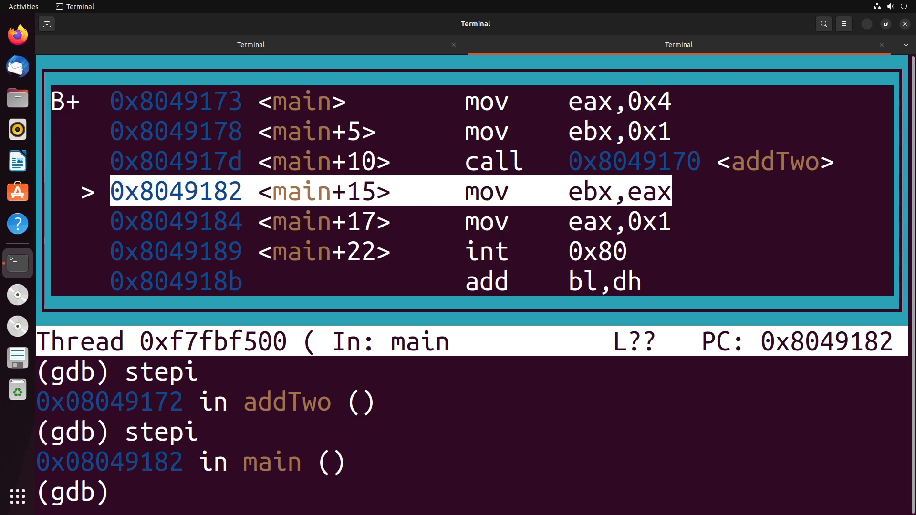
{"action": "type", "text": "stepi"}
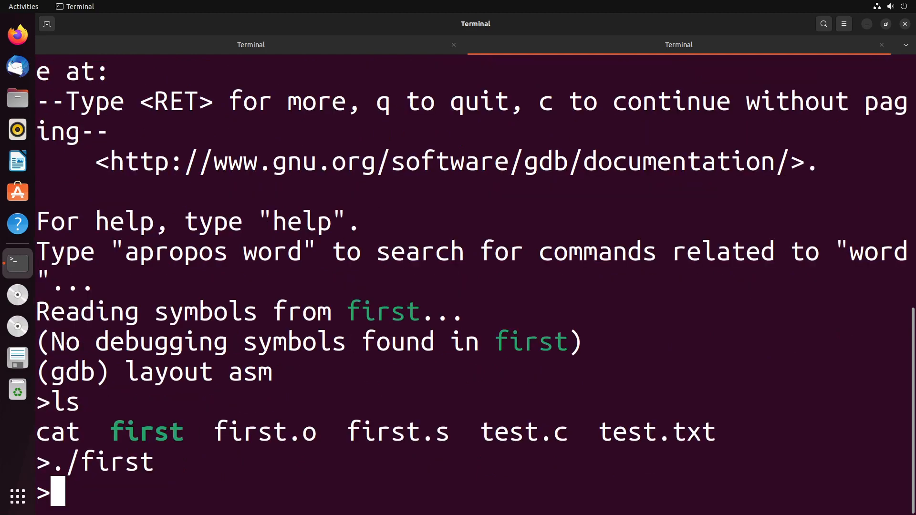
Show the program's exit status with echo $?, which prints 5
{"action": "type", "text": "eh"}
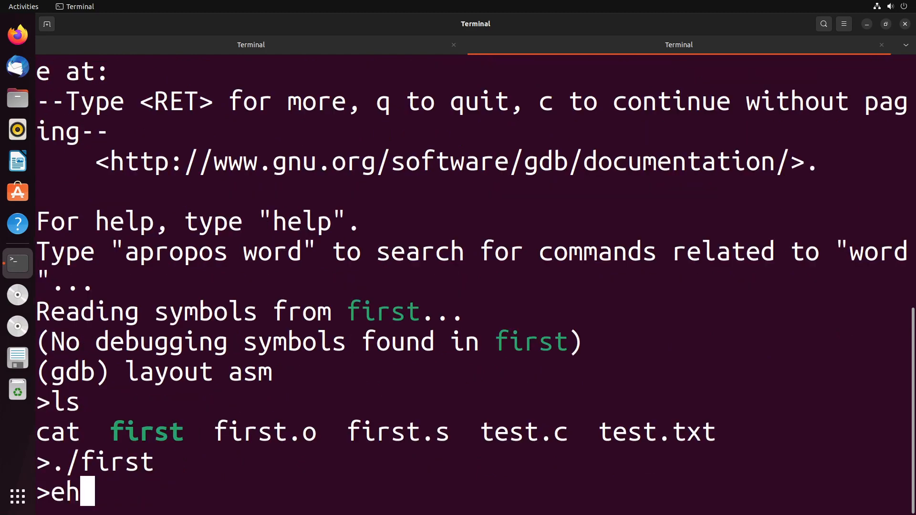
{"action": "type", "text": "cho $?"}
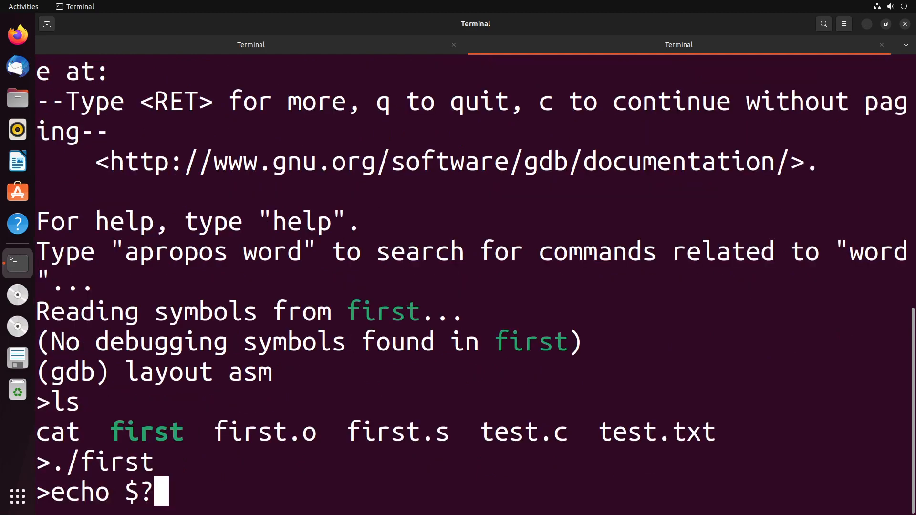
{"action": "key", "text": "Return"}
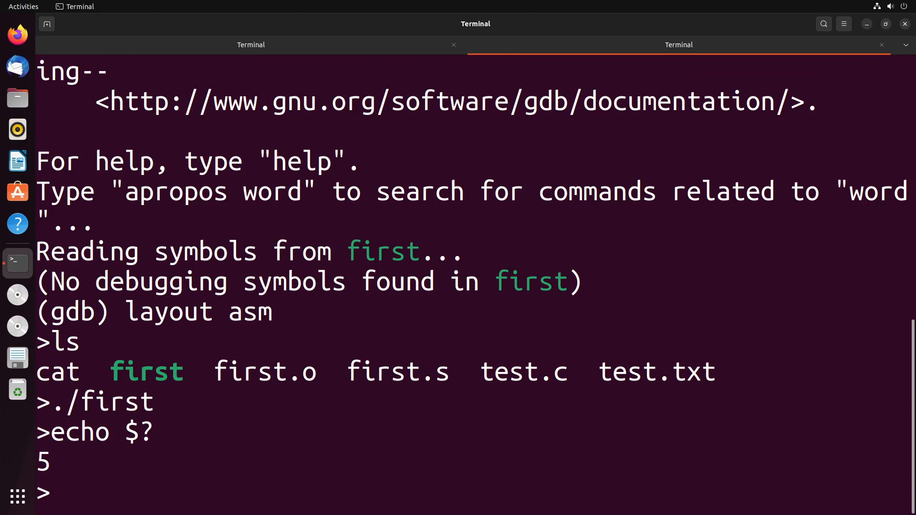